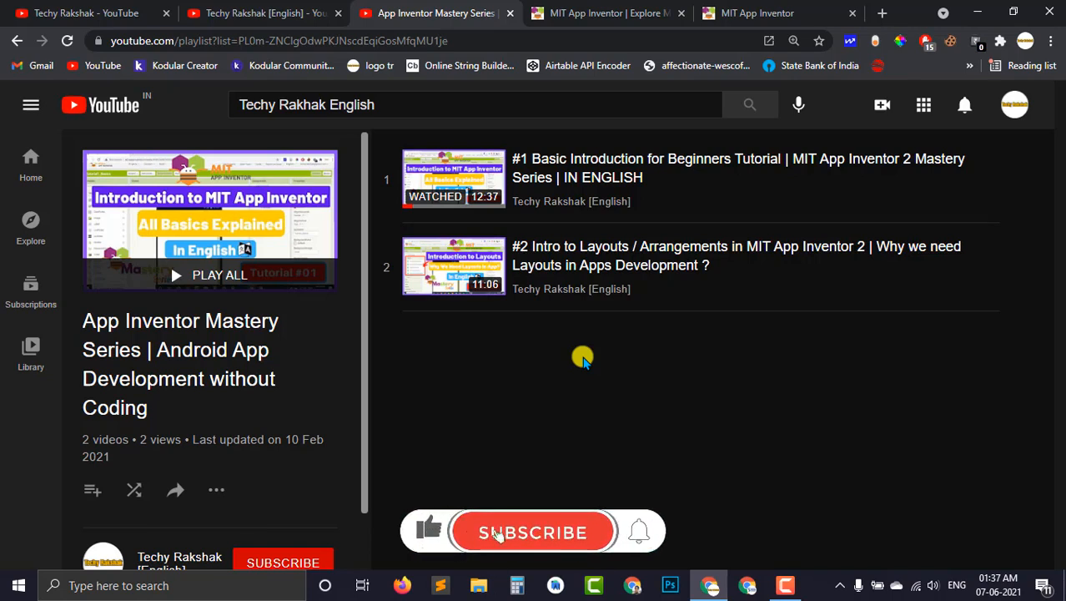
- Switch from the Mastery Series playlist to the Tutorial2_Layouts project, briefly back, then return
left_click(533, 531)
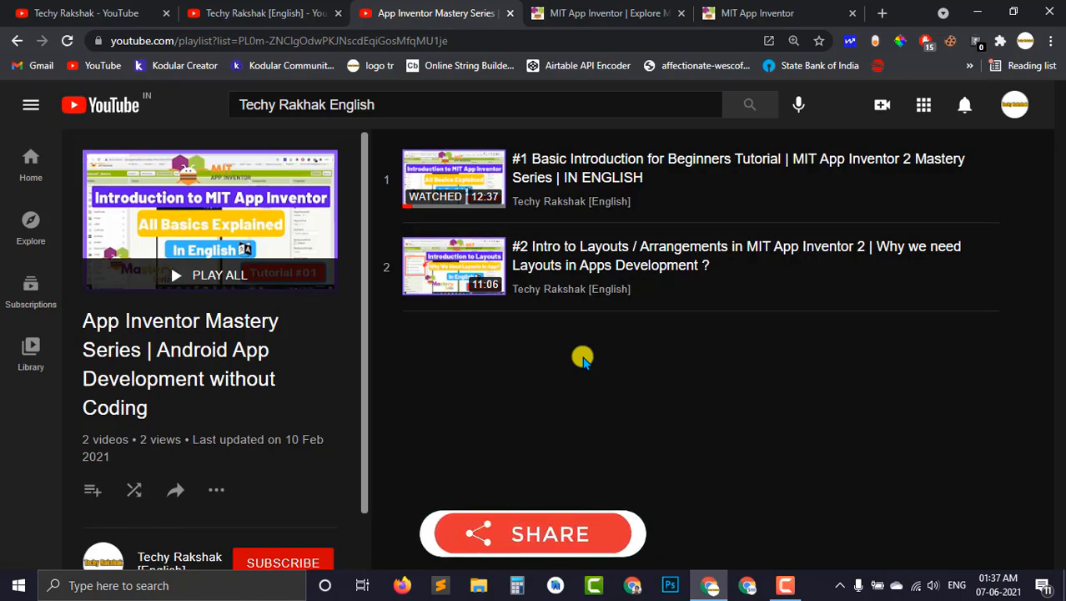
left_click(756, 12)
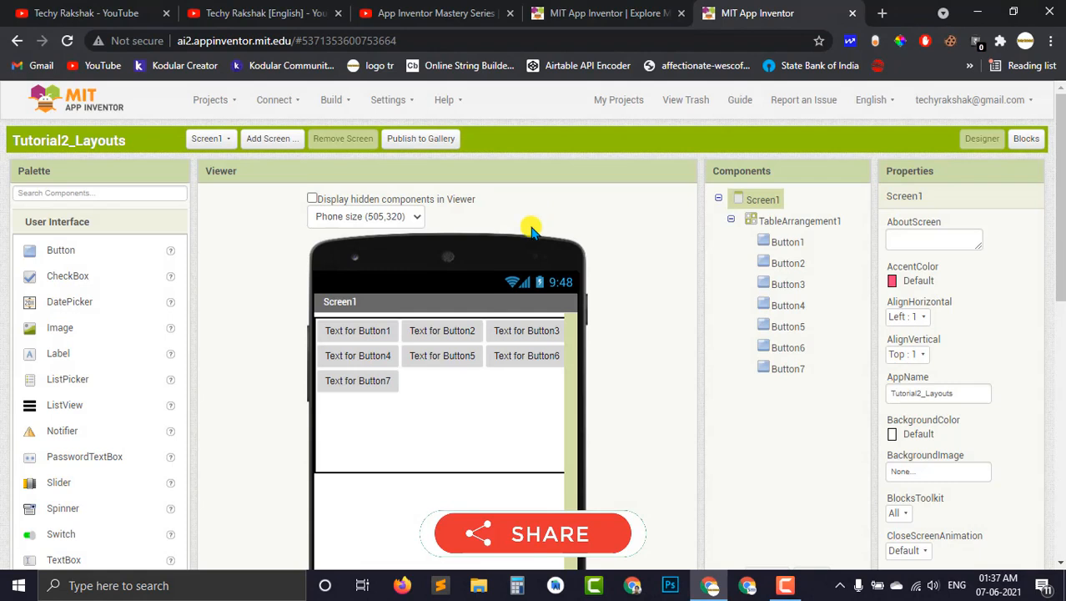
left_click(259, 12)
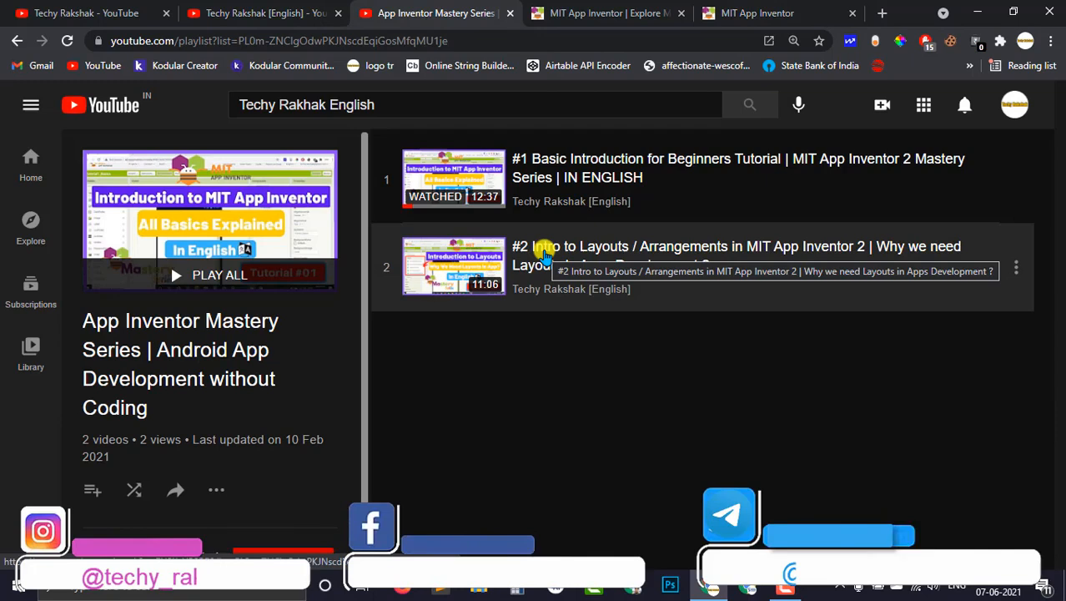
left_click(758, 13)
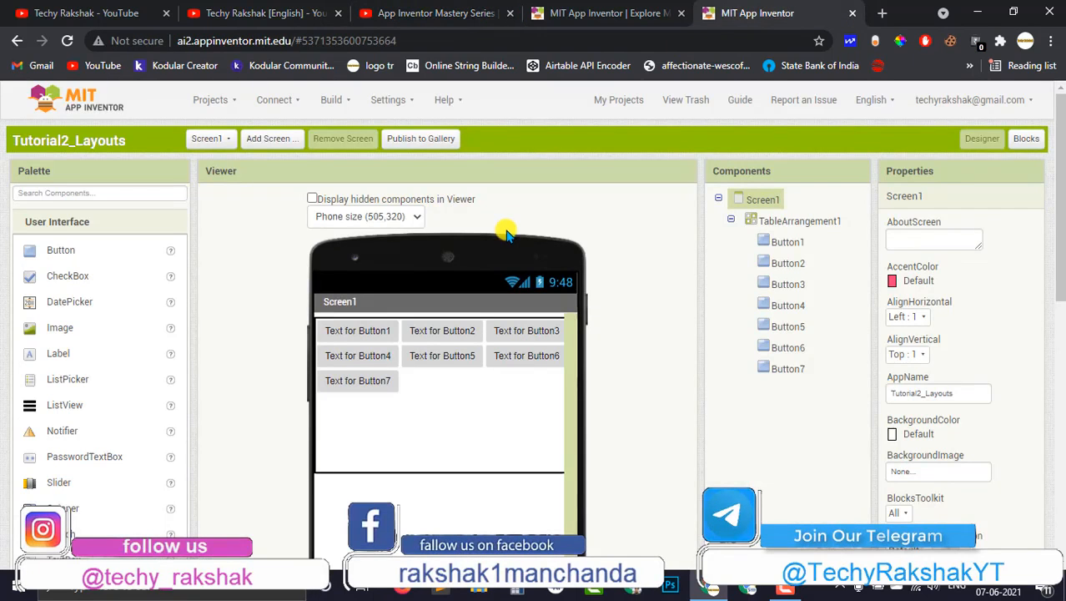
- Export Tutorial2_Layouts to the computer as an .aia file from the Projects menu
left_click(211, 99)
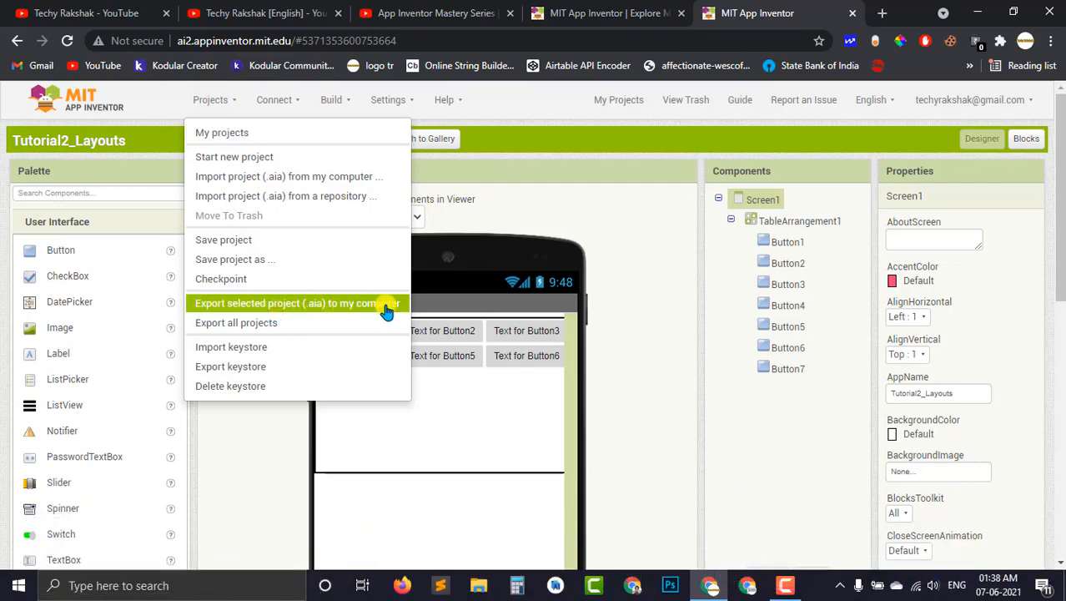
left_click(385, 302)
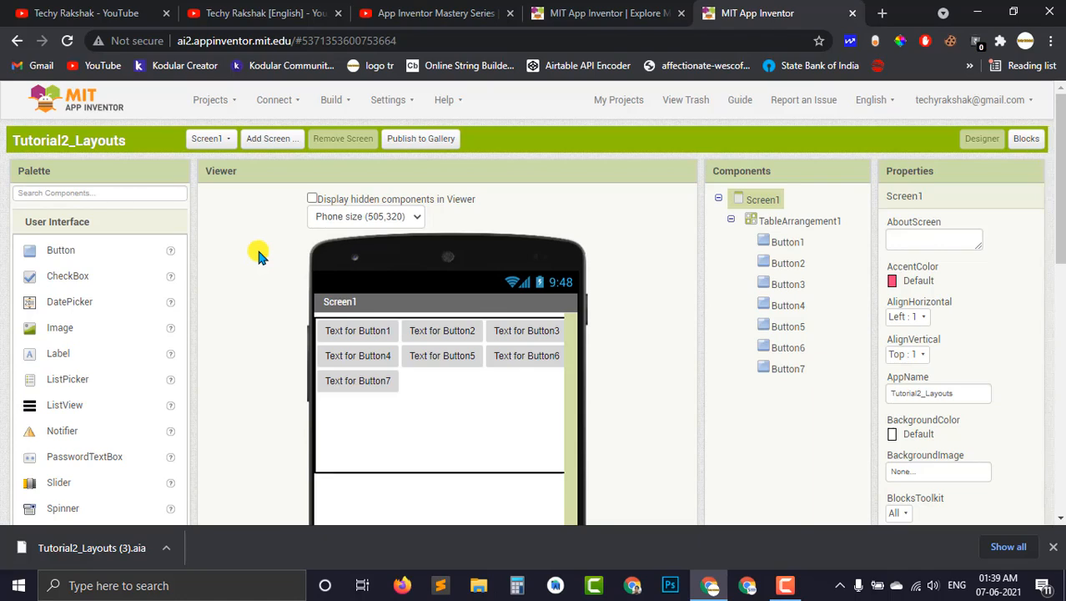
mouse_move(211, 99)
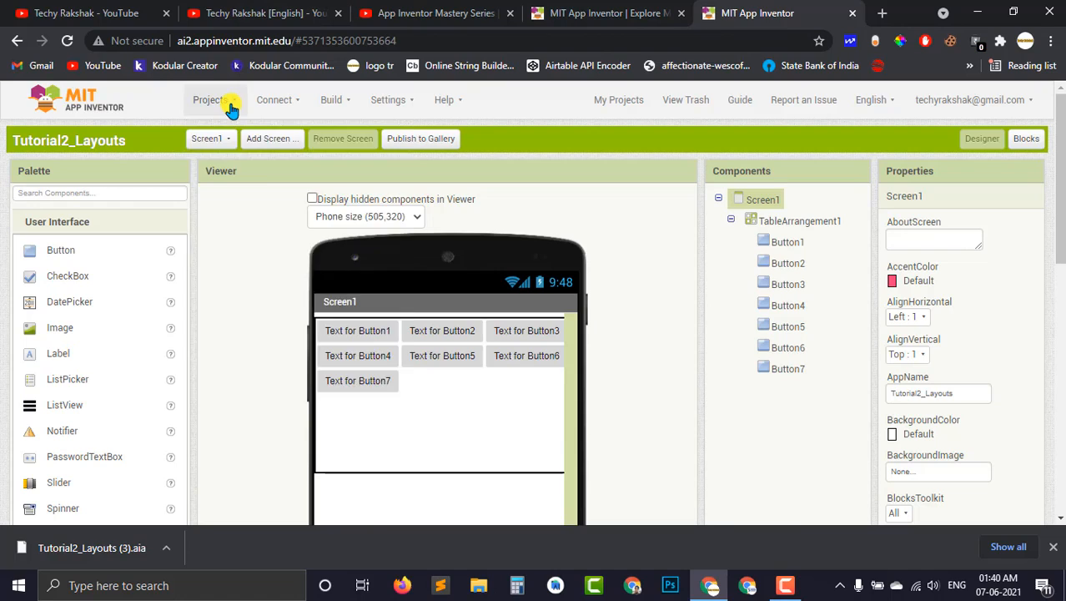
- Download a second .aia copy of Tutorial2_Layouts and reopen the Projects menu
left_click(210, 99)
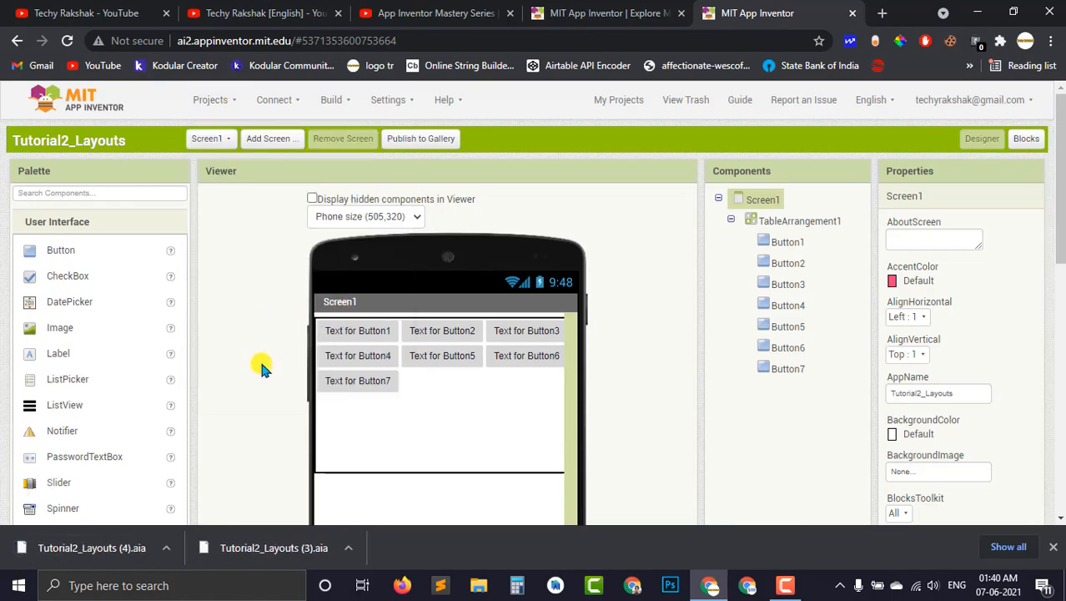
mouse_move(267, 360)
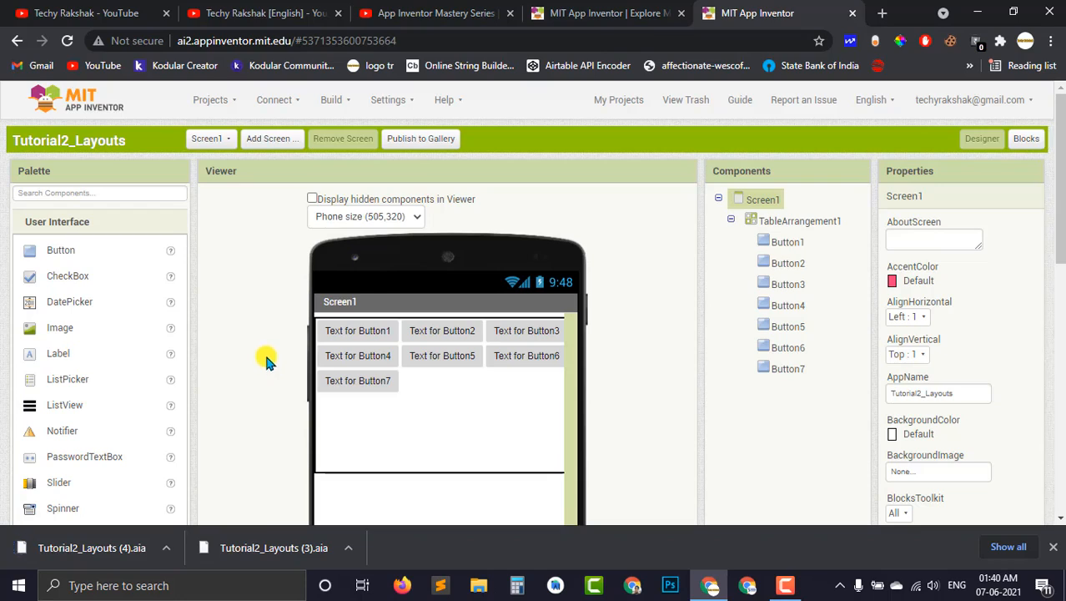
mouse_move(258, 346)
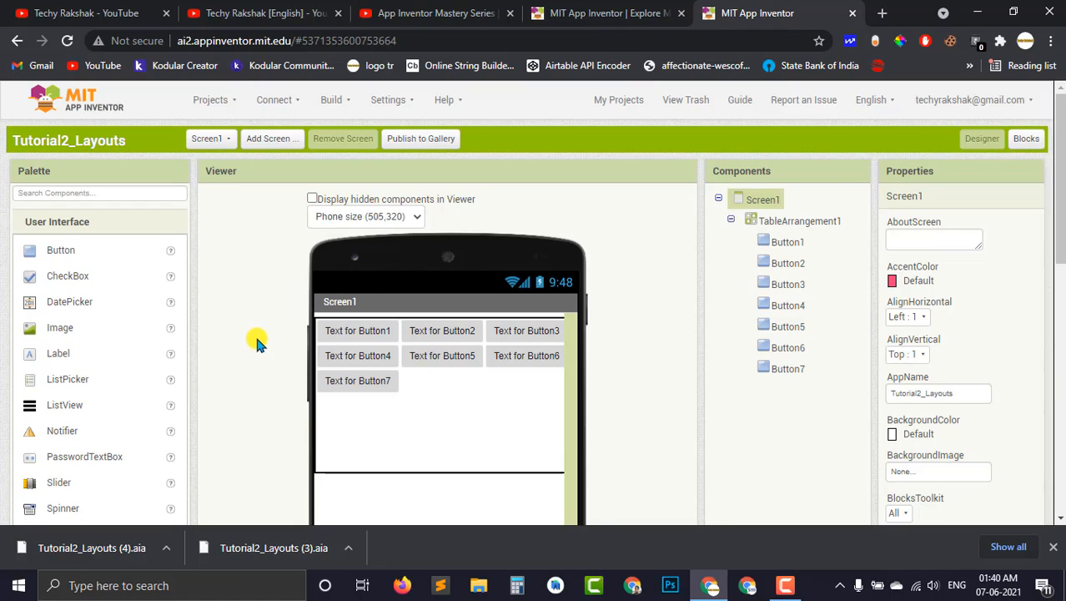
left_click(210, 99)
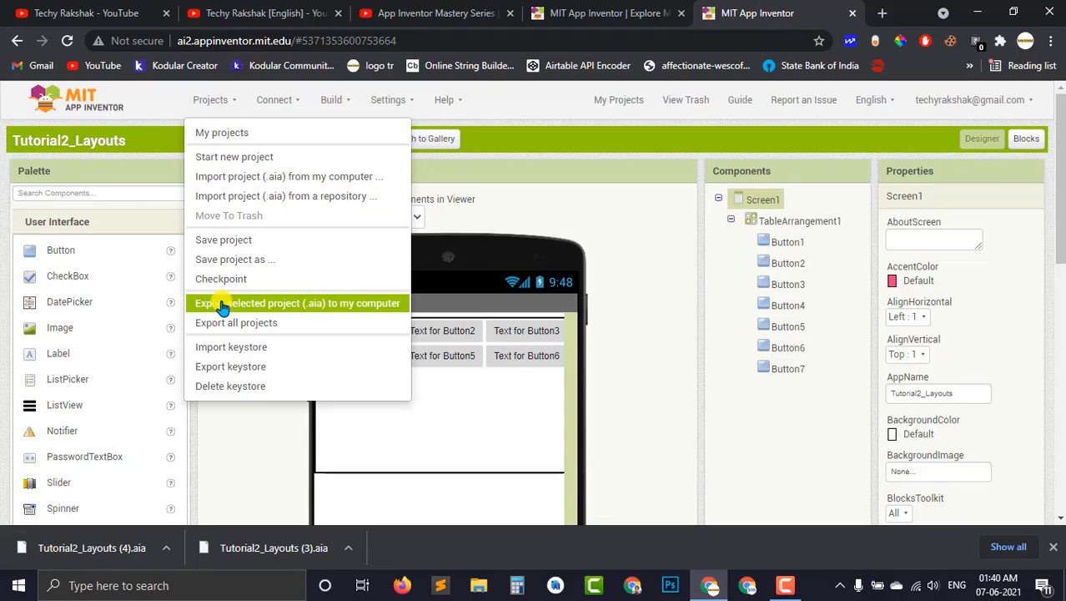
mouse_move(222, 310)
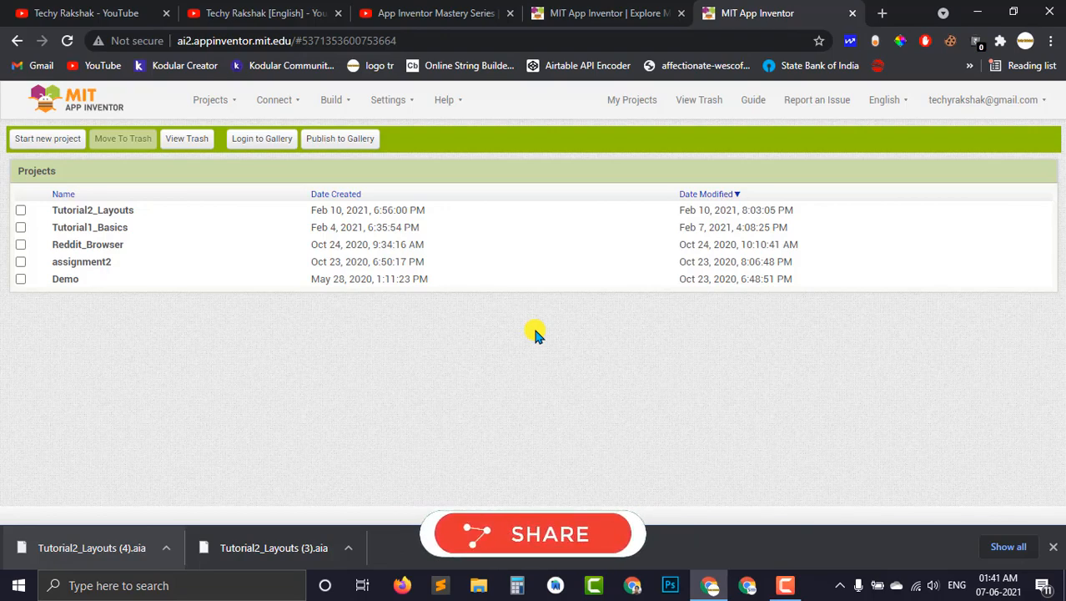
- Bring up the Techy Rakshak [English] YouTube channel's videos page
left_click(211, 99)
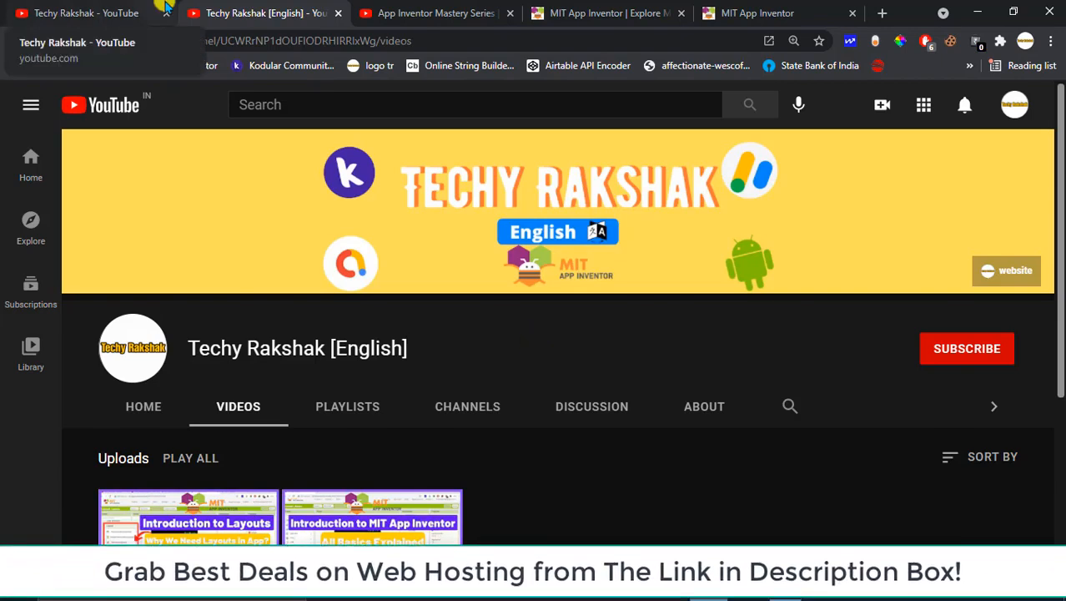
left_click(83, 12)
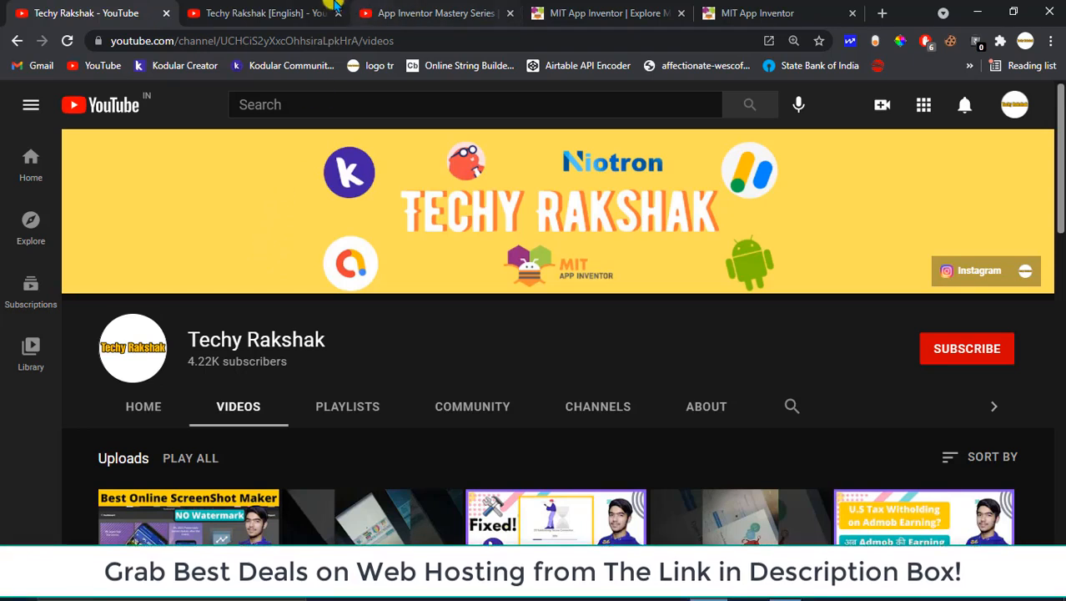
left_click(263, 13)
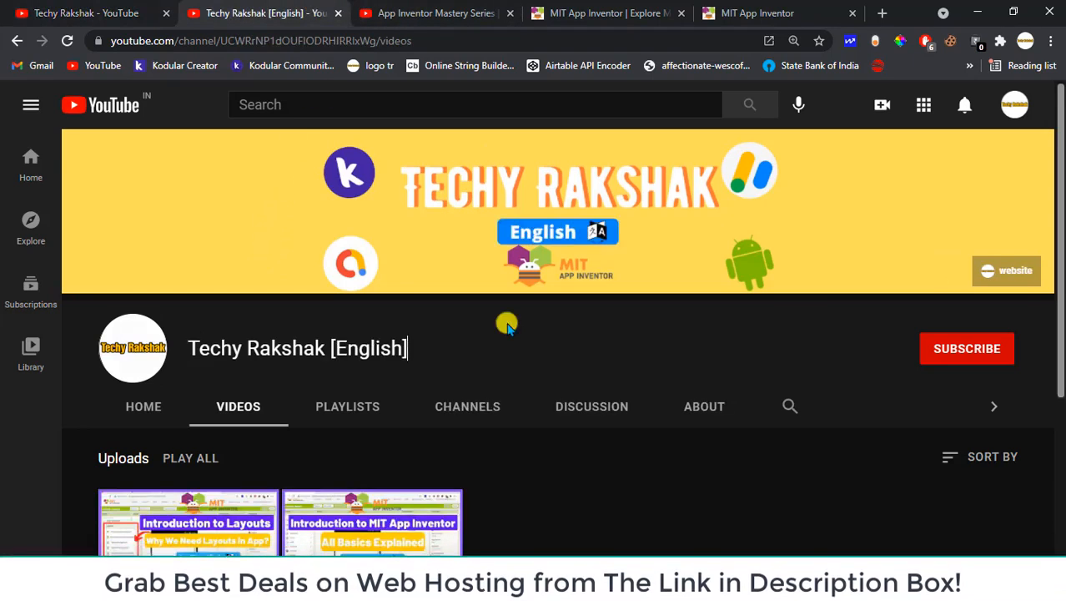